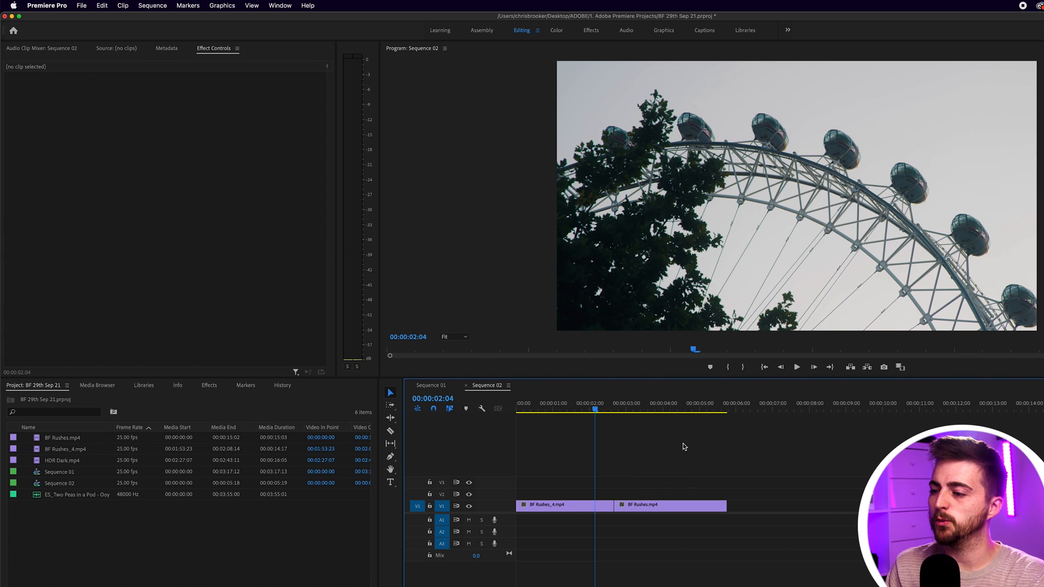
pyautogui.moveTo(604, 467)
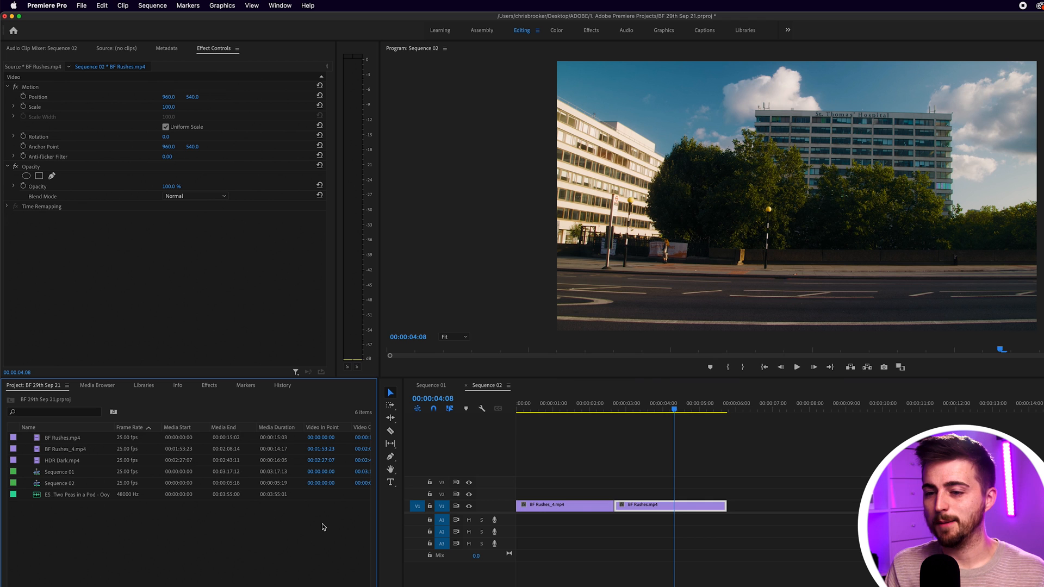
pyautogui.moveTo(87, 384)
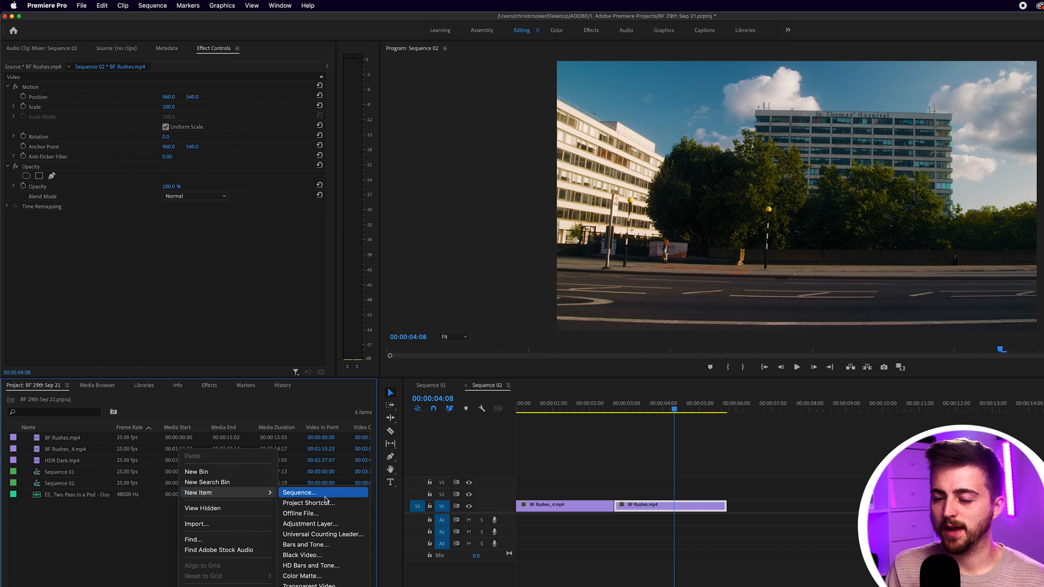
# - Create a 1920×1080 colour matte, pick a teal colour and accept the name Color Matte
pyautogui.click(301, 576)
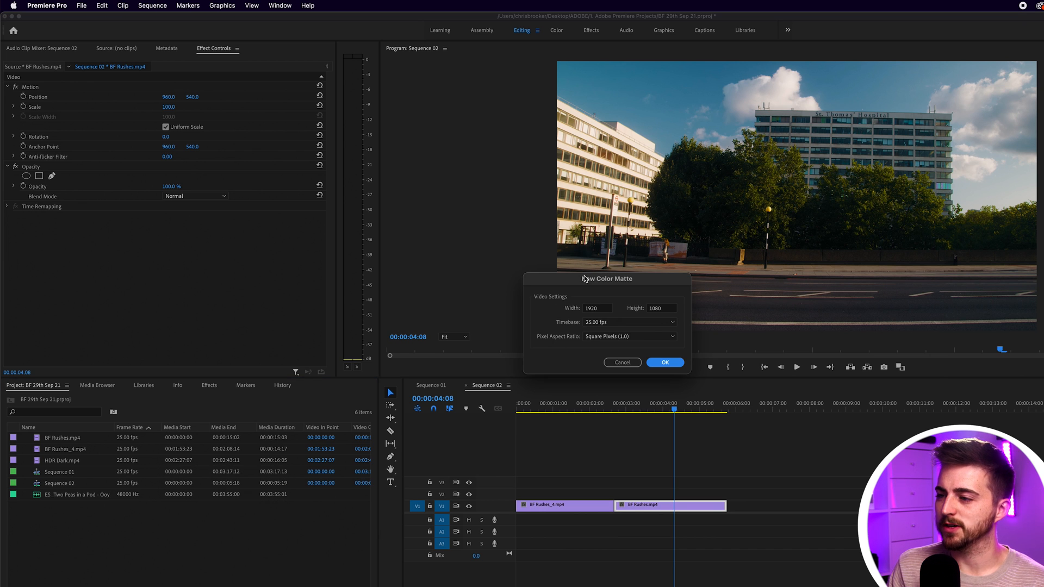
pyautogui.click(664, 362)
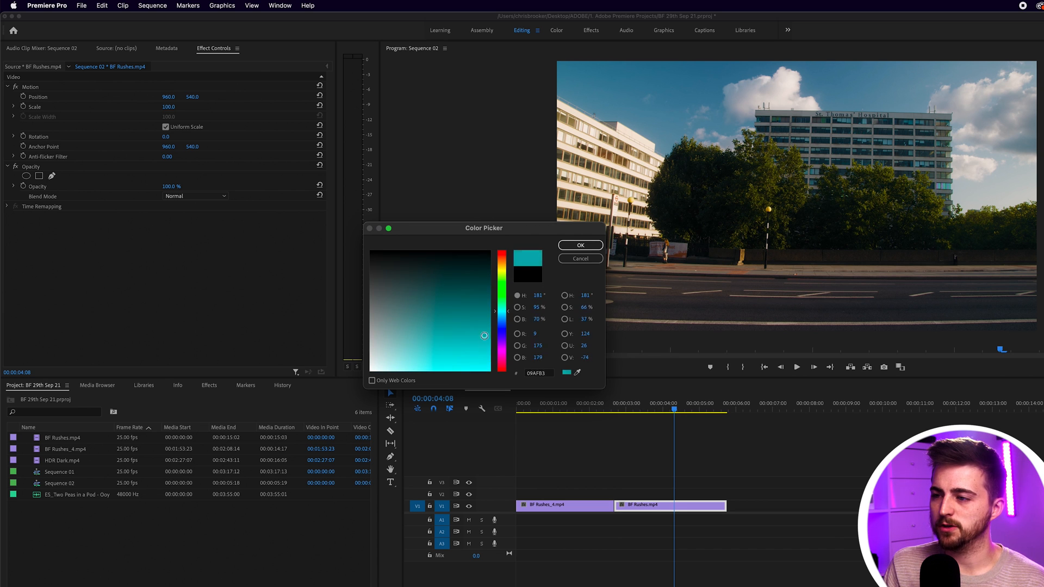
pyautogui.click(446, 345)
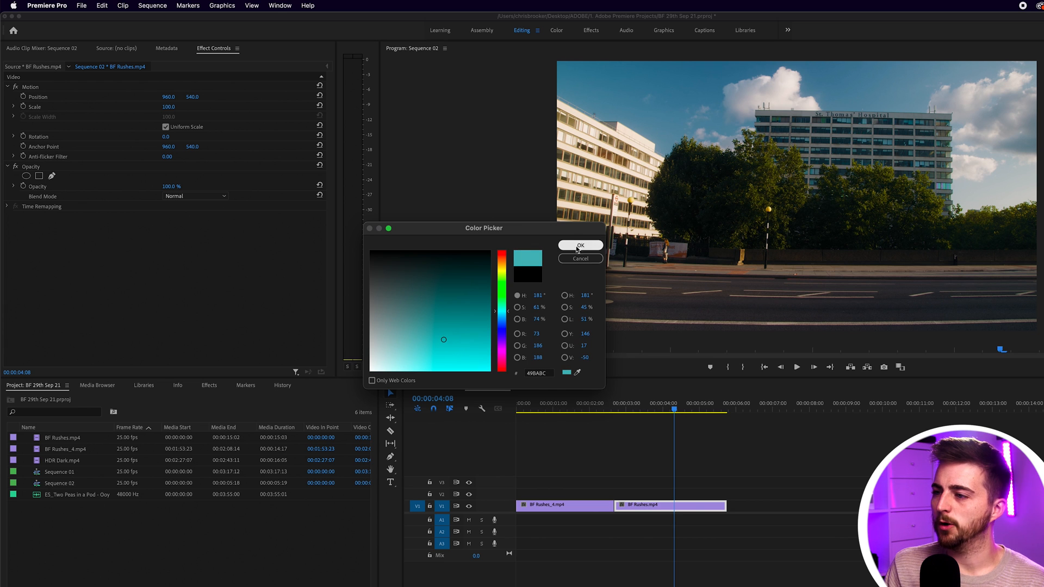
pyautogui.click(580, 245)
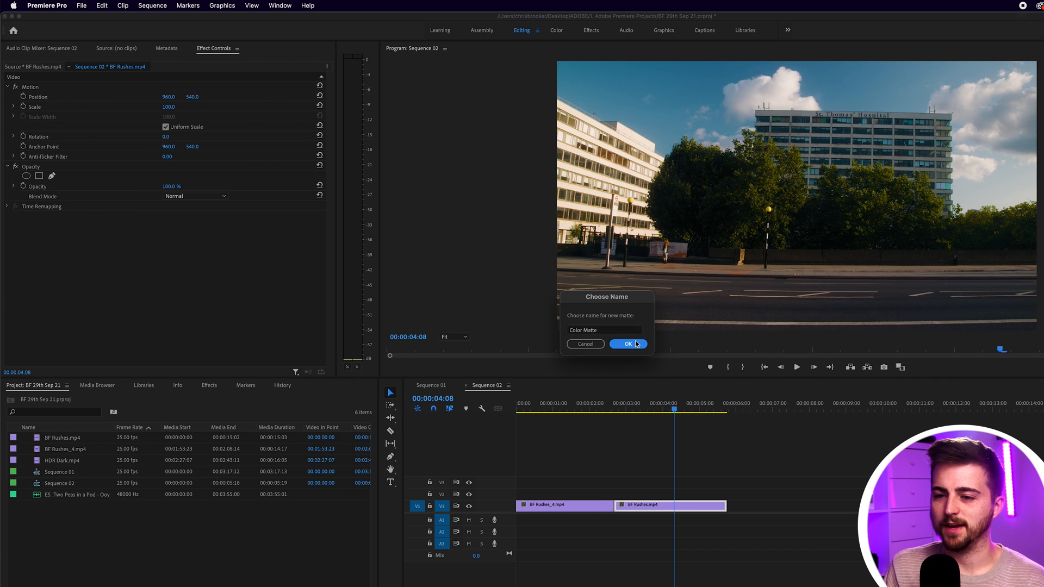
pyautogui.click(626, 344)
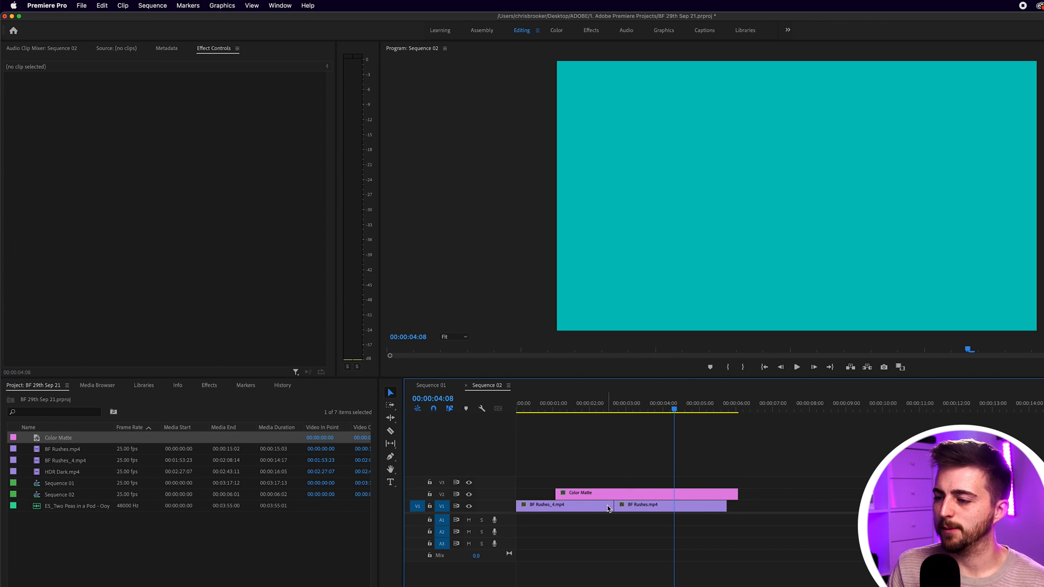
# - Select the teal matte on V2 and position the playhead around the cut for trimming
pyautogui.click(645, 493)
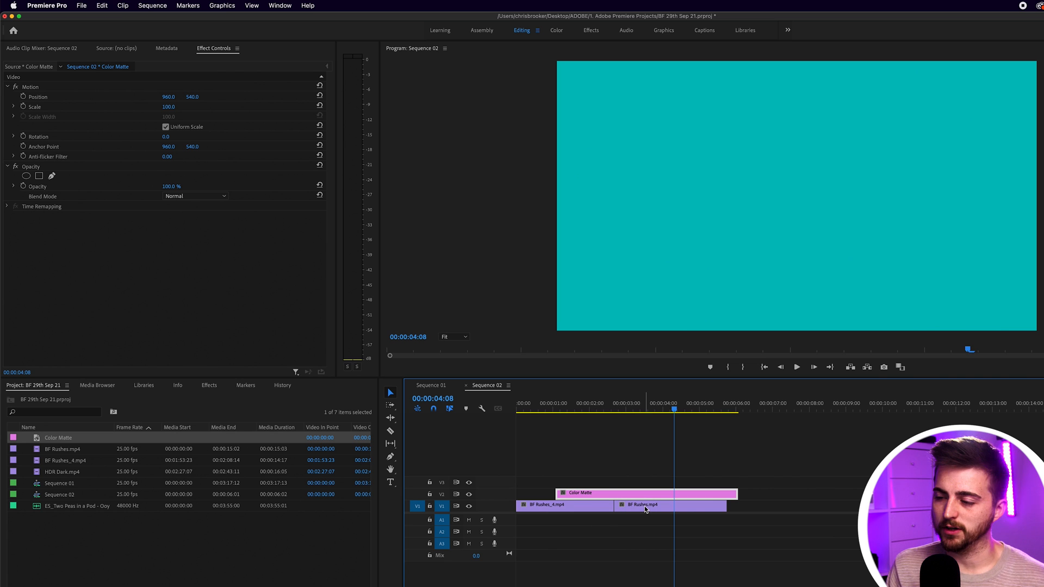
pyautogui.moveTo(644, 506)
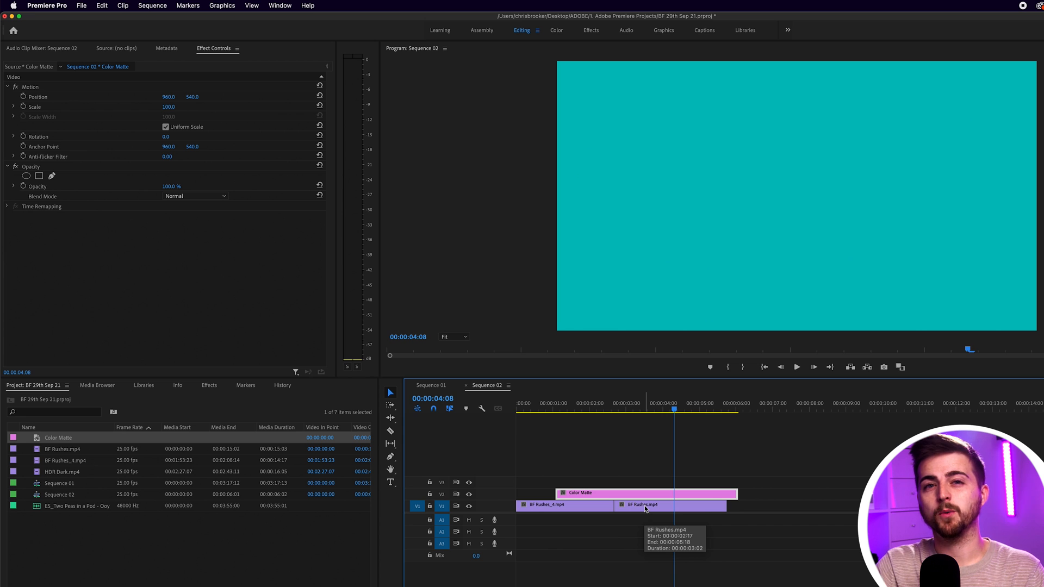
pyautogui.moveTo(614, 450)
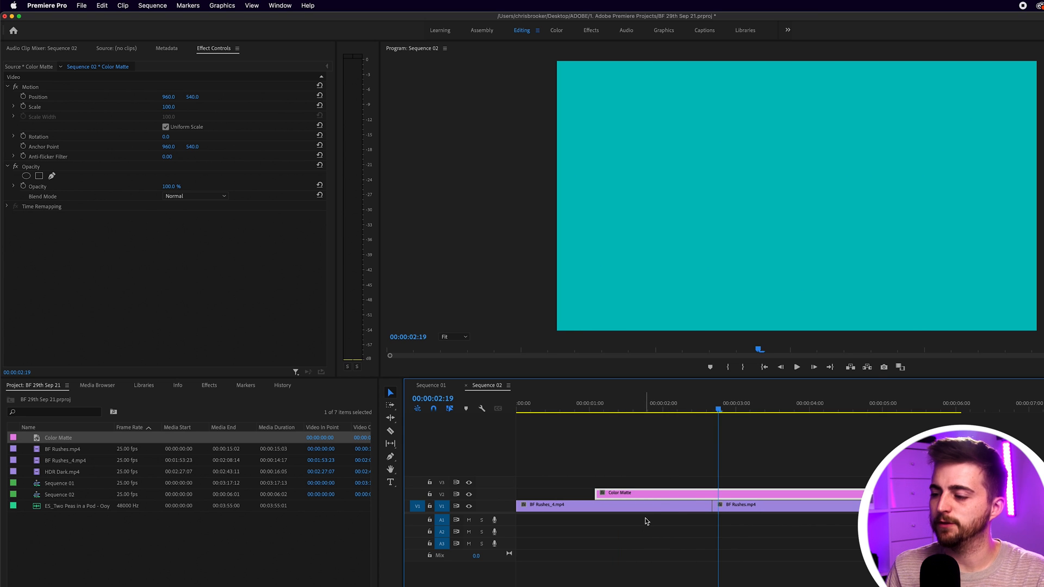
pyautogui.moveTo(687, 474)
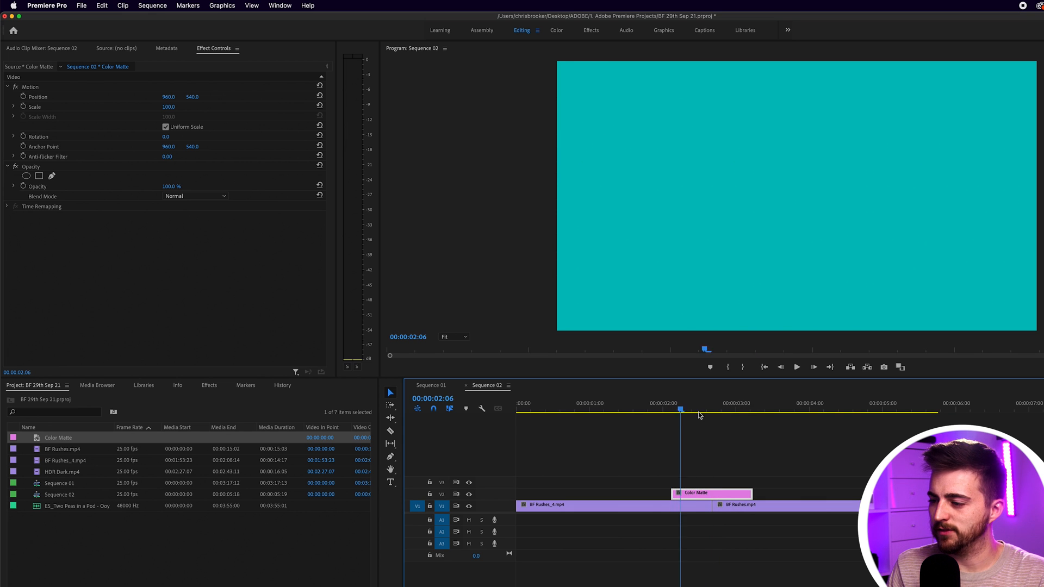
pyautogui.click(702, 411)
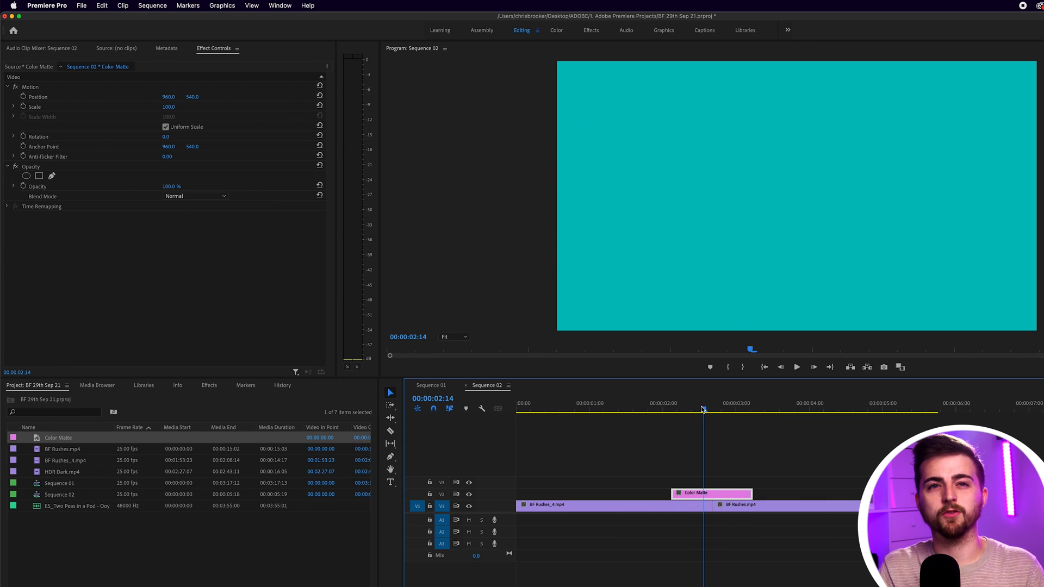
pyautogui.click(693, 406)
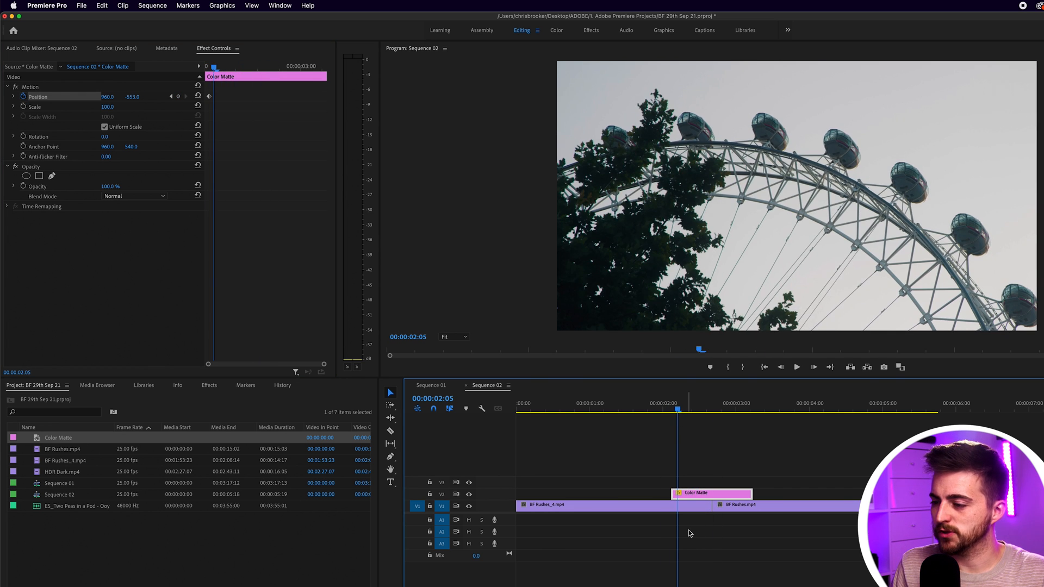
# - Keyframe the matte's Y position from -513 through 540 to 1610 and preview the drop
pyautogui.click(707, 408)
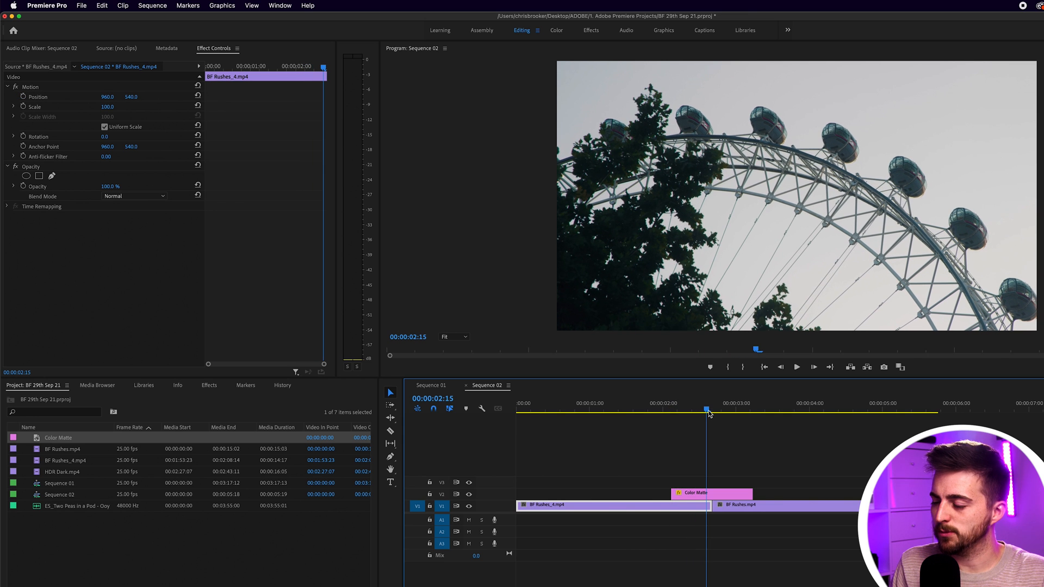
pyautogui.click(711, 493)
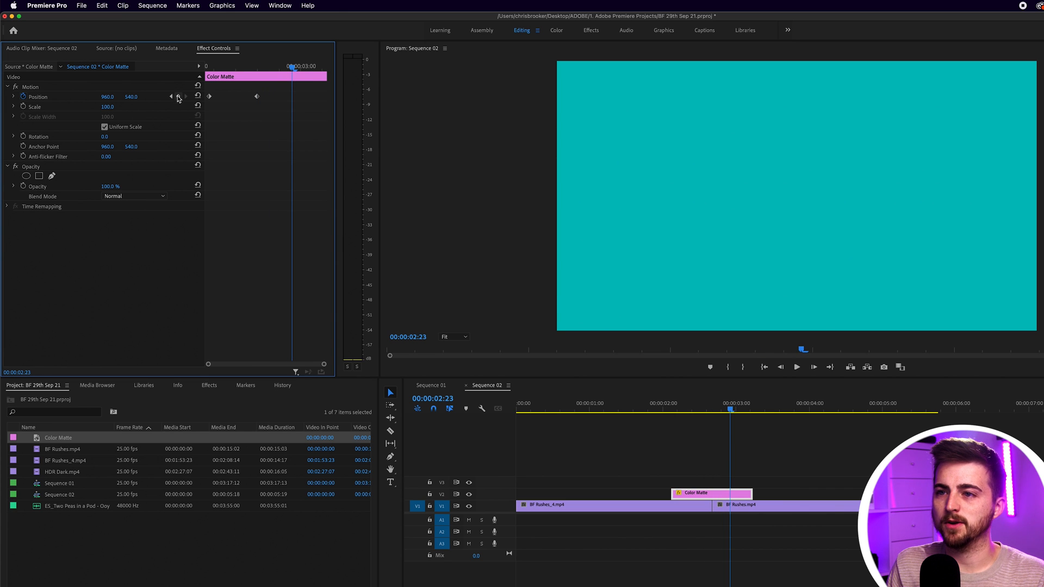
pyautogui.moveTo(191, 122)
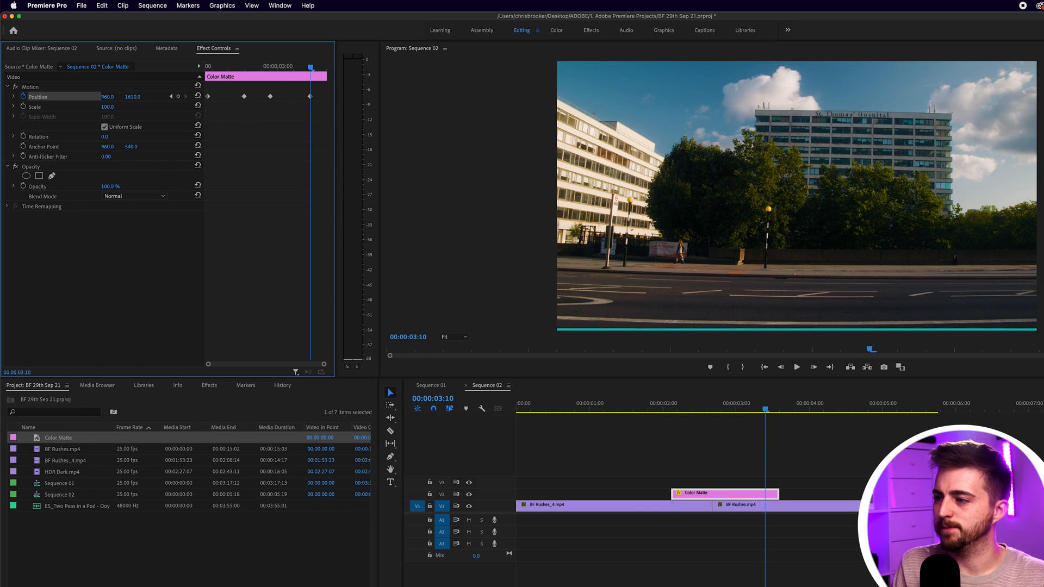
pyautogui.click(695, 403)
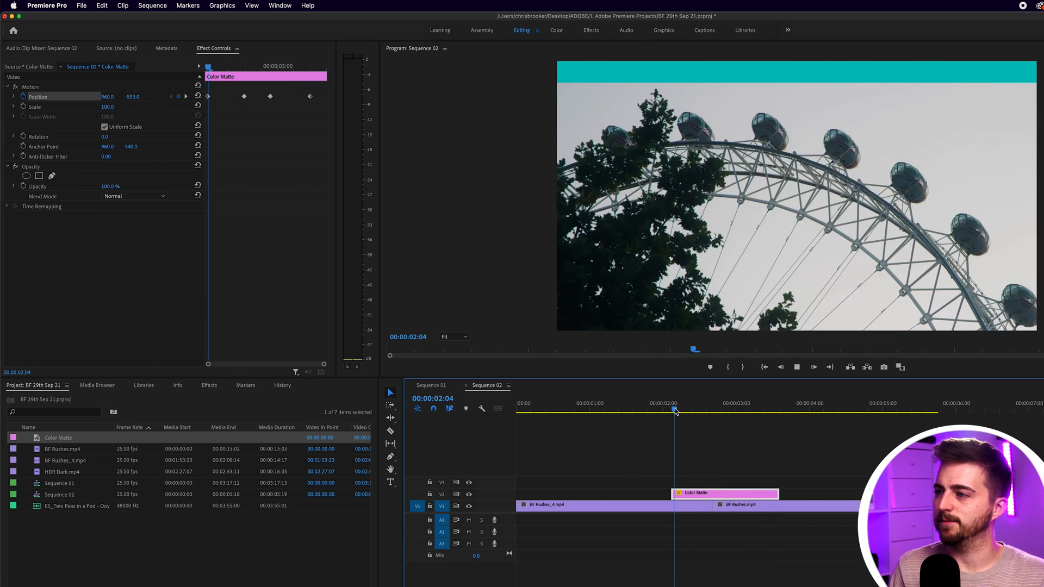
pyautogui.click(686, 408)
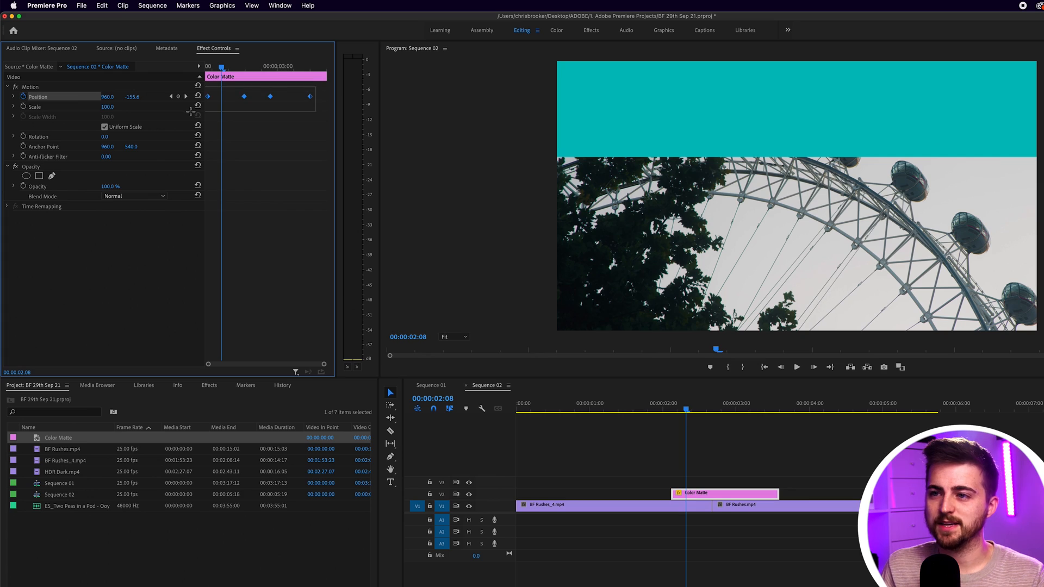
# - Apply Ease In temporal interpolation to the matte's Position keyframes
pyautogui.rightClick(244, 97)
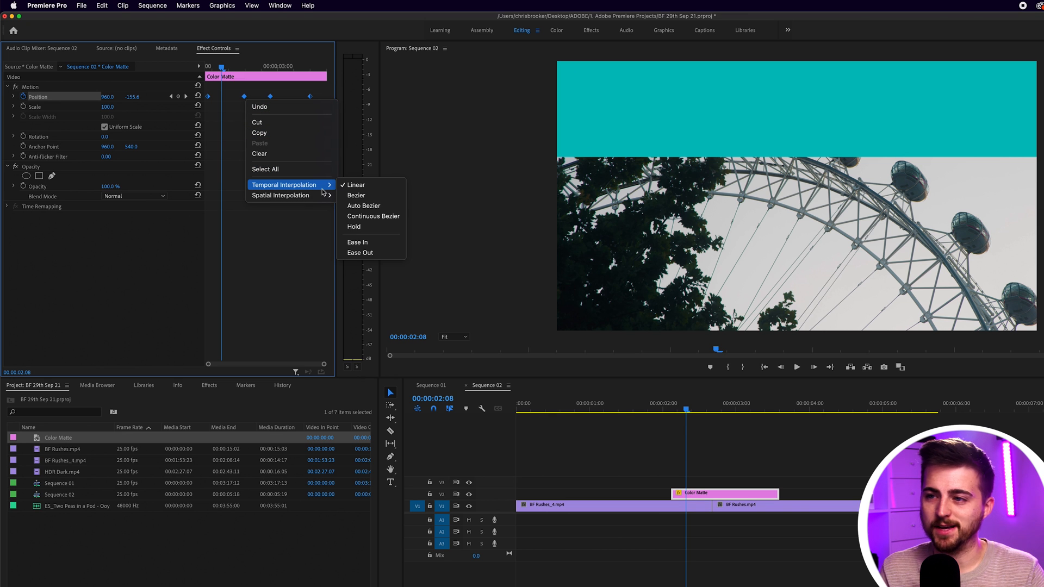
pyautogui.moveTo(357, 185)
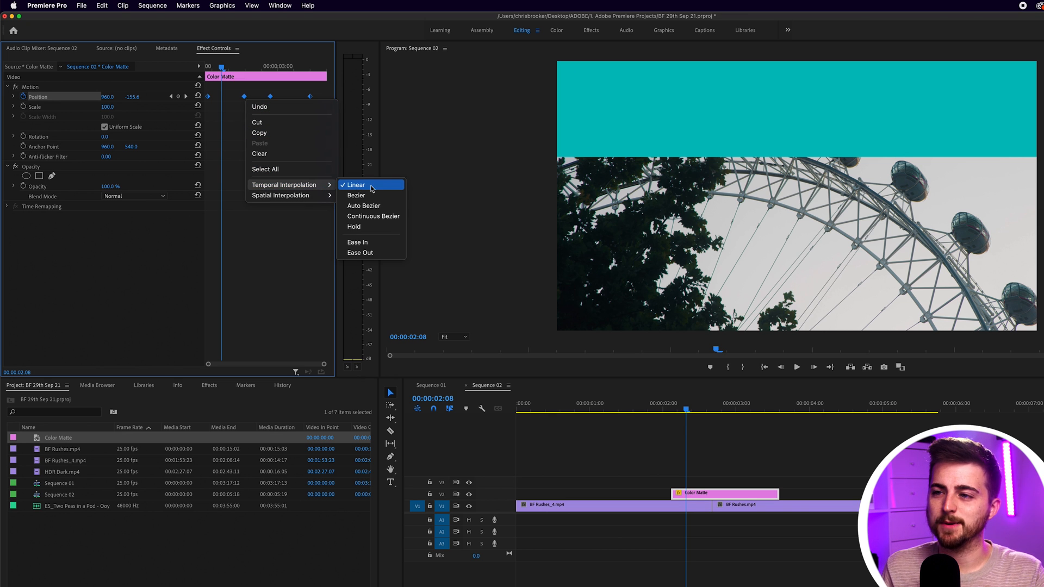
pyautogui.moveTo(358, 242)
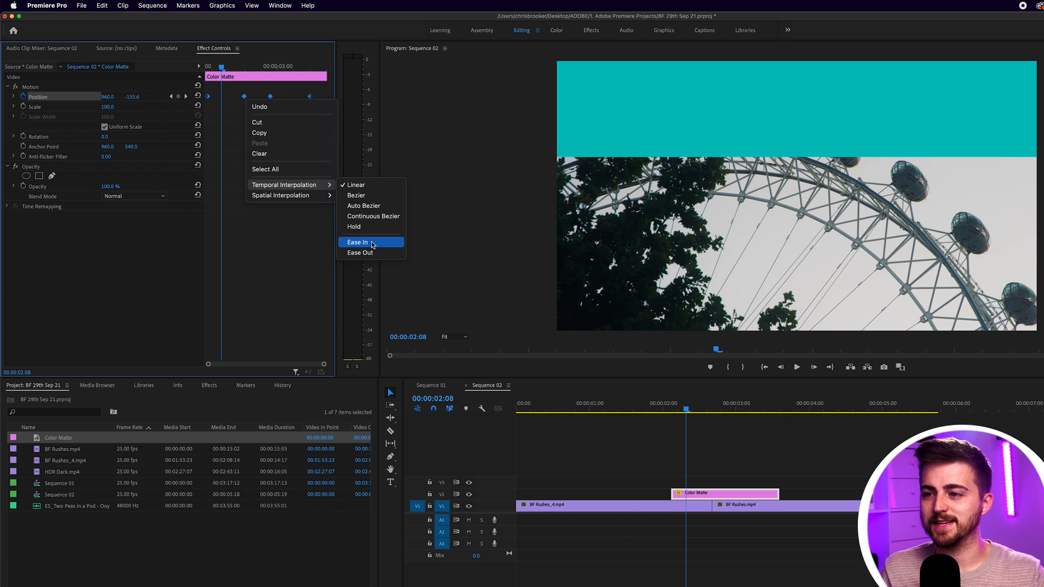
pyautogui.click(357, 242)
pyautogui.write('crop')
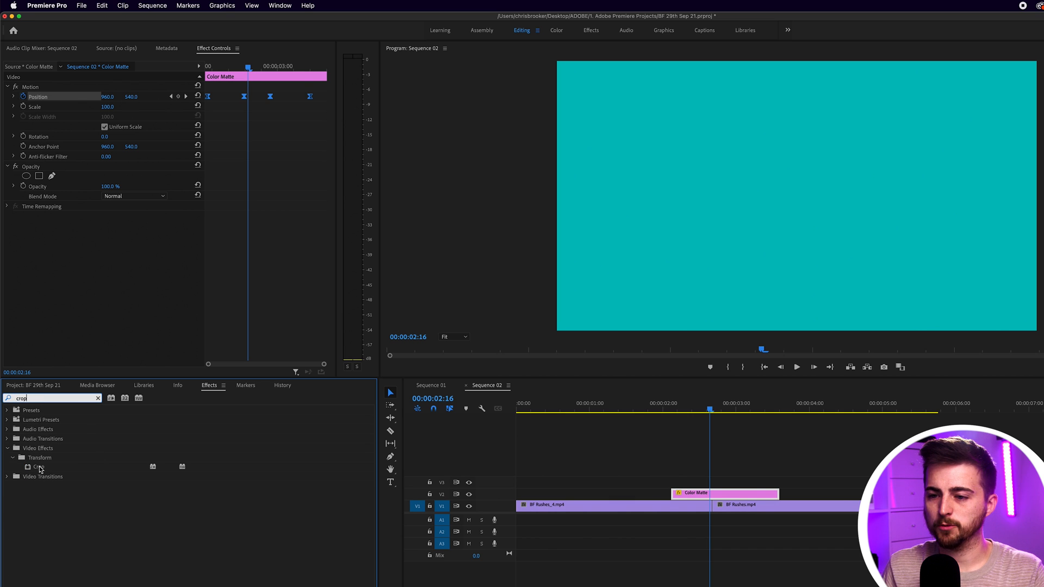
# - Add a Crop effect with Right 75% so the matte becomes a left-quarter bar, then preview it
pyautogui.doubleClick(39, 467)
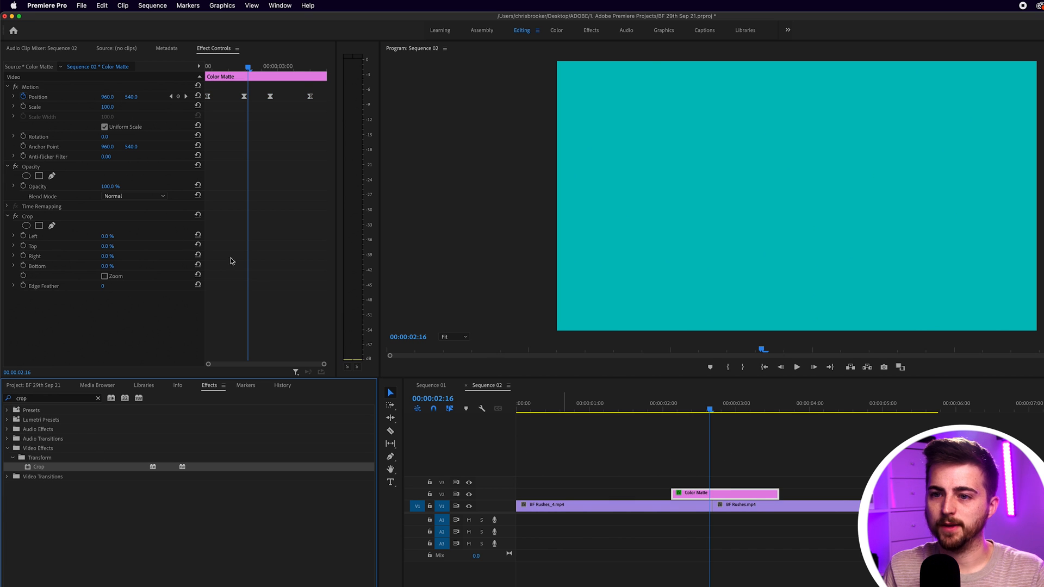
pyautogui.doubleClick(107, 256)
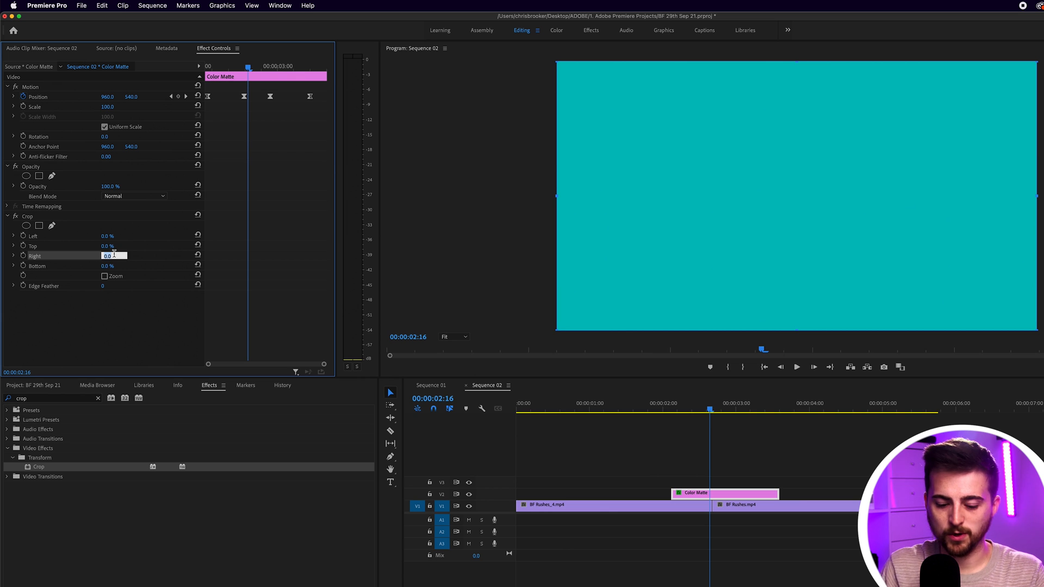
pyautogui.write('75.0')
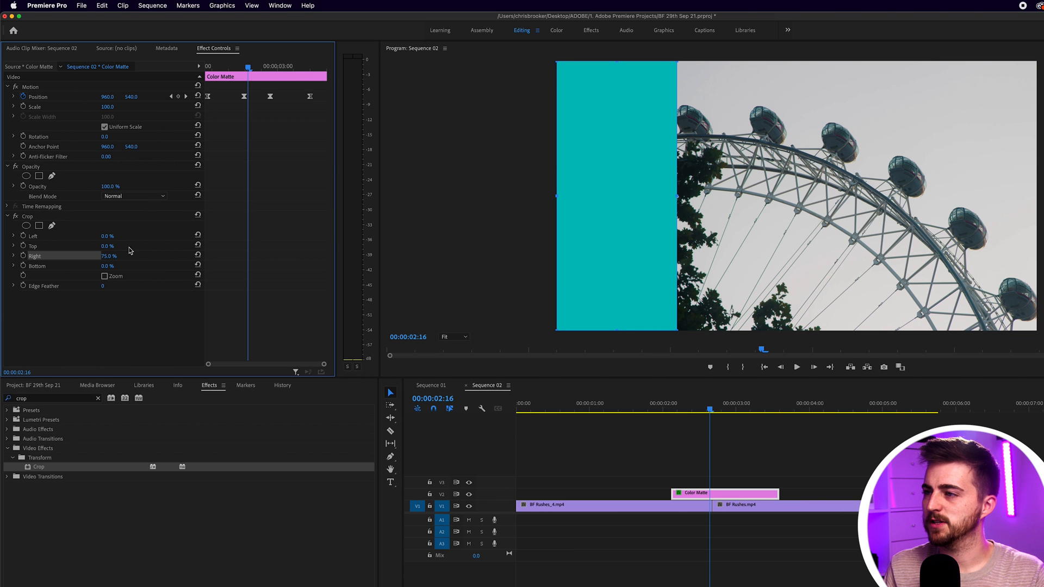
pyautogui.moveTo(634, 200)
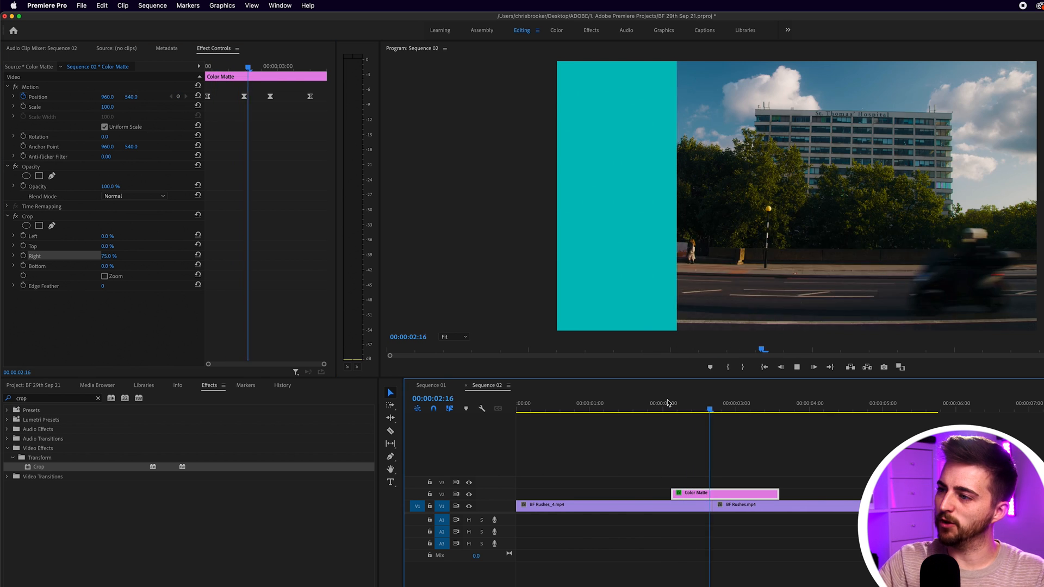
pyautogui.click(684, 407)
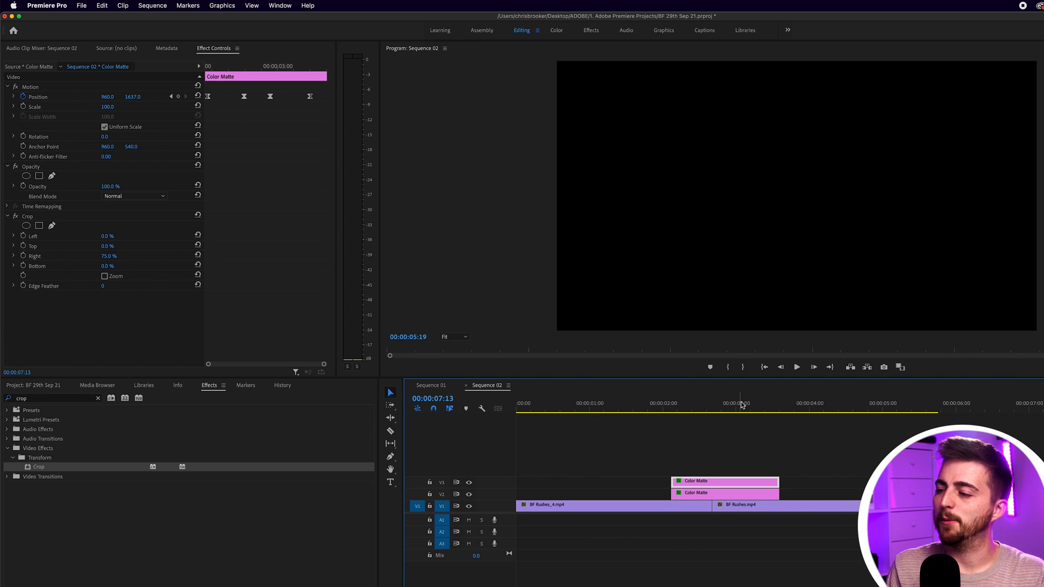
# - Alt-drag copies of the cropped matte up onto the higher video tracks
pyautogui.click(818, 403)
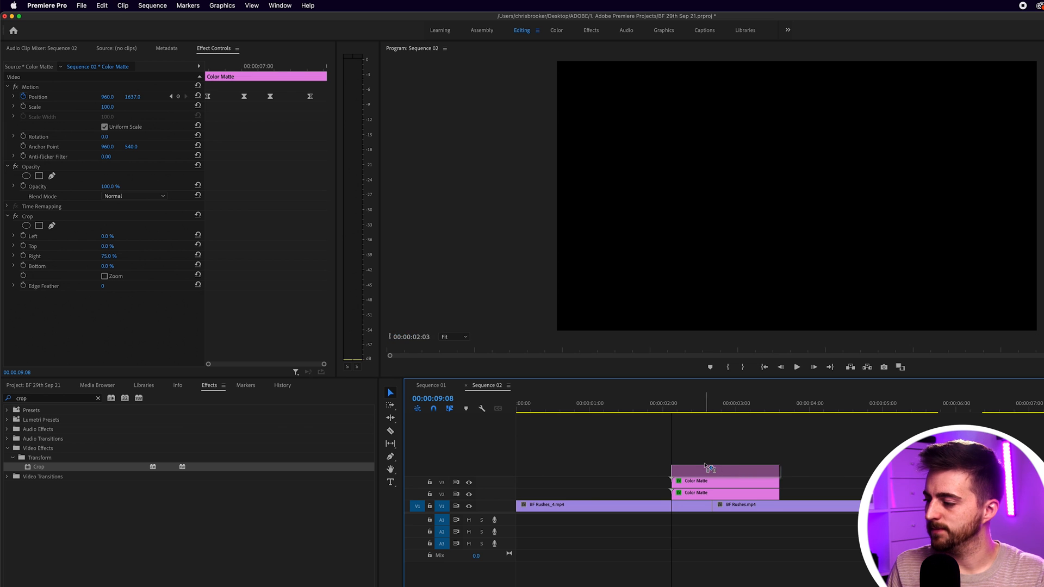
pyautogui.click(706, 403)
pyautogui.write('tint')
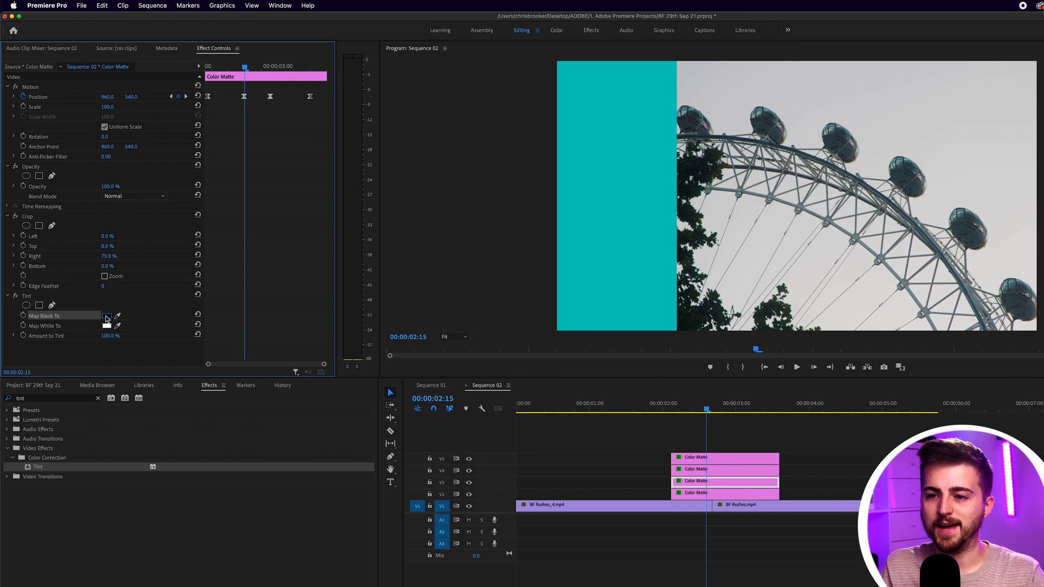
# - Set the second bar's Tint Map Black To colour to green hex 58CF48
pyautogui.click(107, 315)
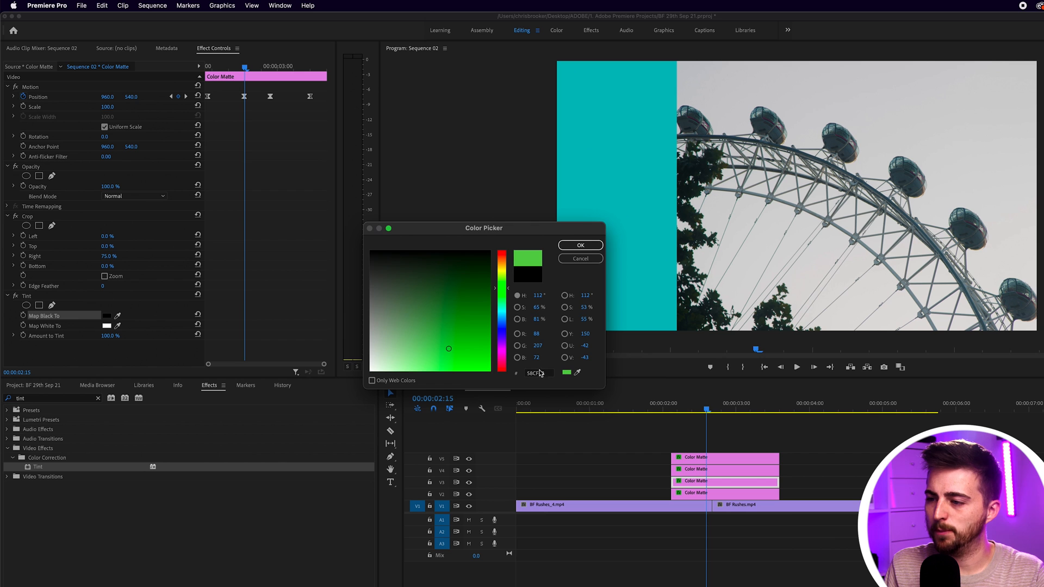
pyautogui.tripleClick(537, 373)
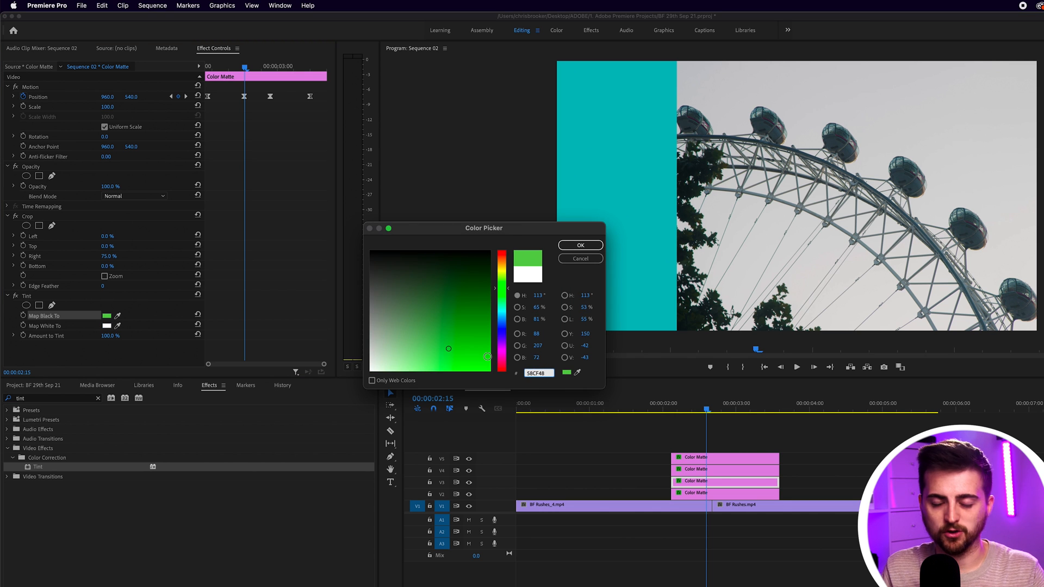
pyautogui.click(580, 245)
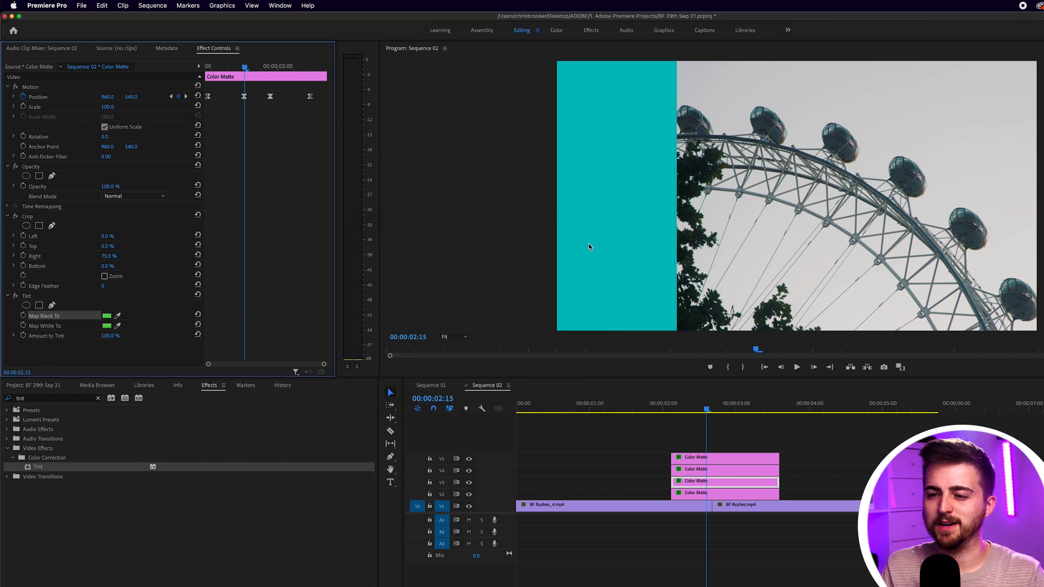
pyautogui.moveTo(798, 476)
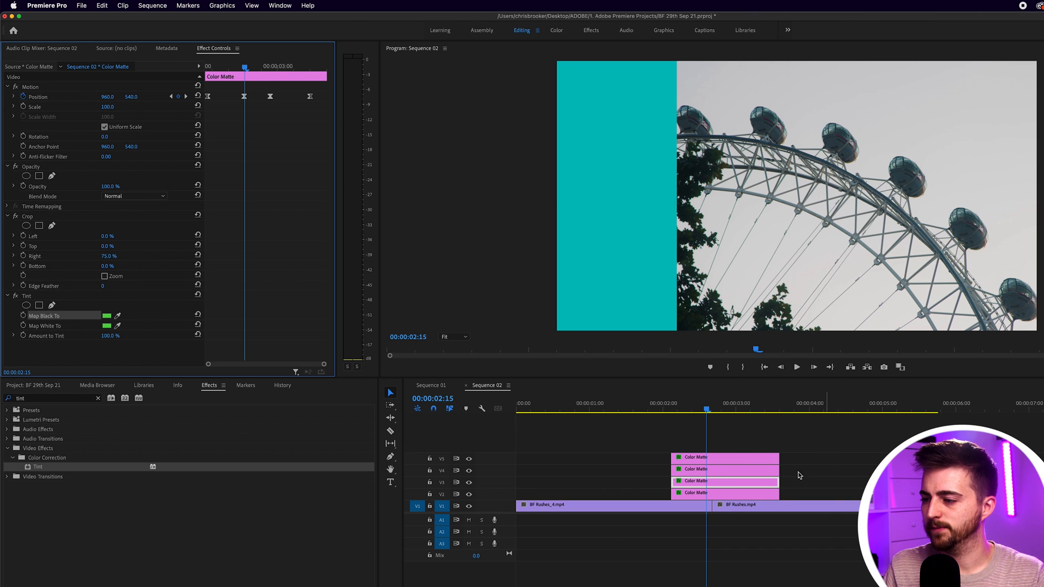
pyautogui.click(27, 296)
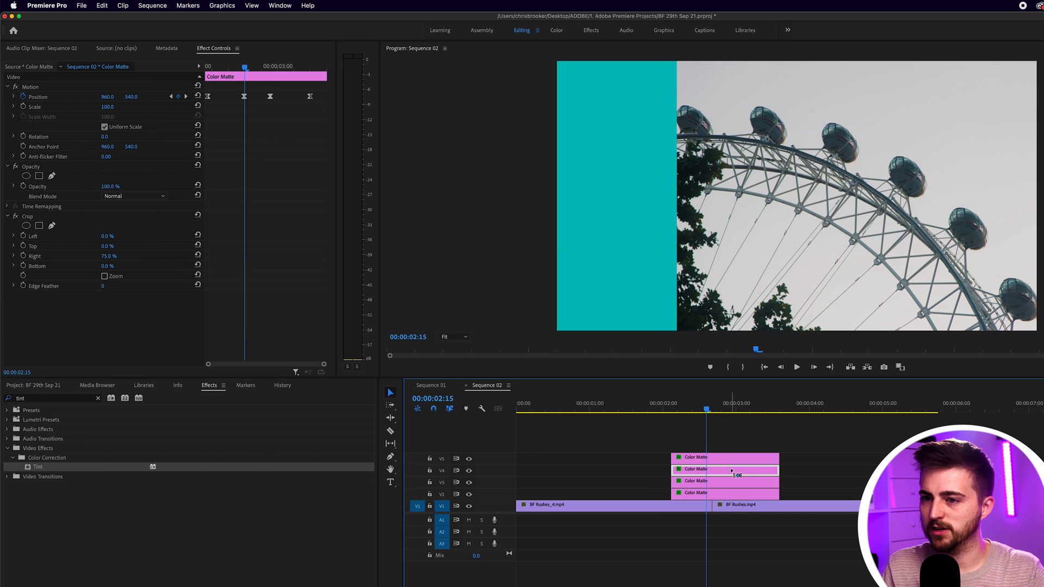
# - Tint the third bar yellow CFC448 on both Map Black and Map White, then the fourth bar red
pyautogui.click(106, 327)
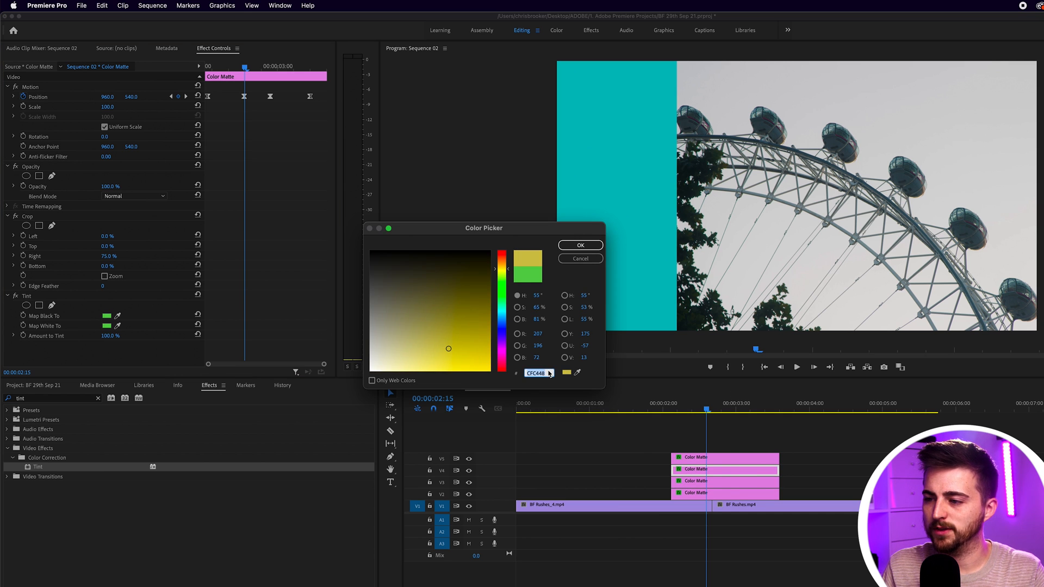
pyautogui.click(579, 245)
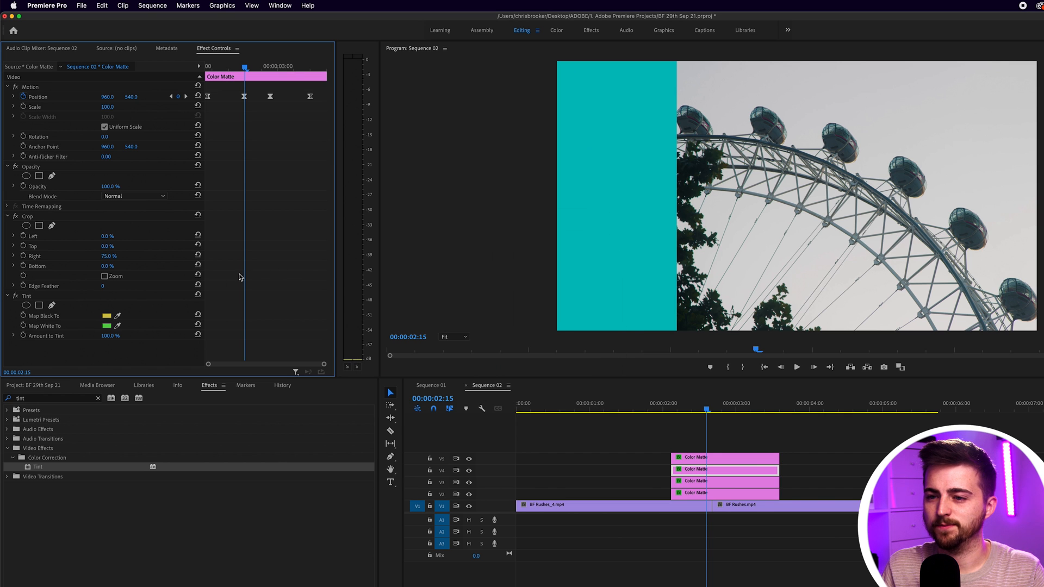
pyautogui.click(107, 325)
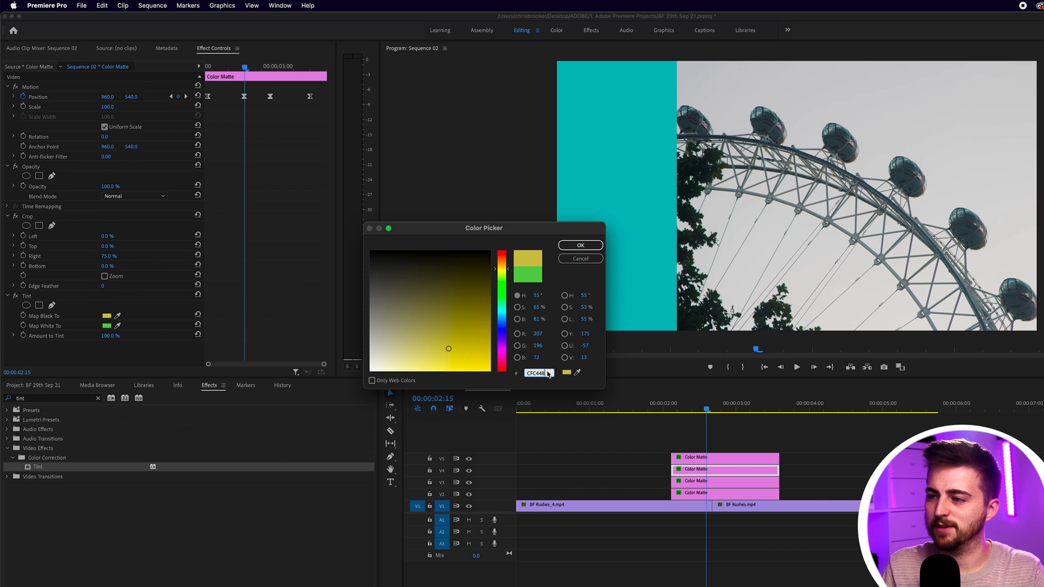
pyautogui.click(580, 245)
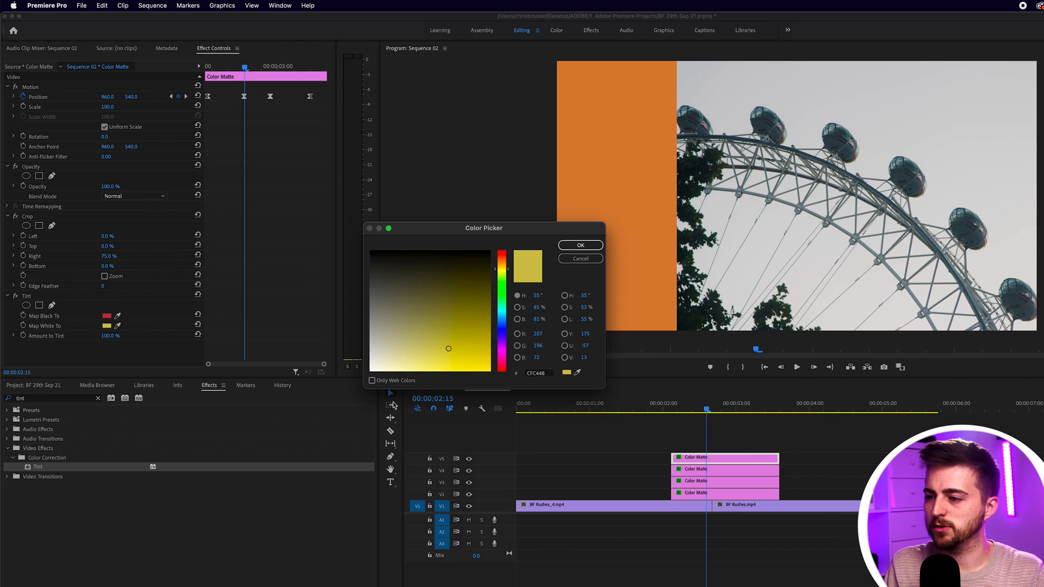
pyautogui.click(580, 245)
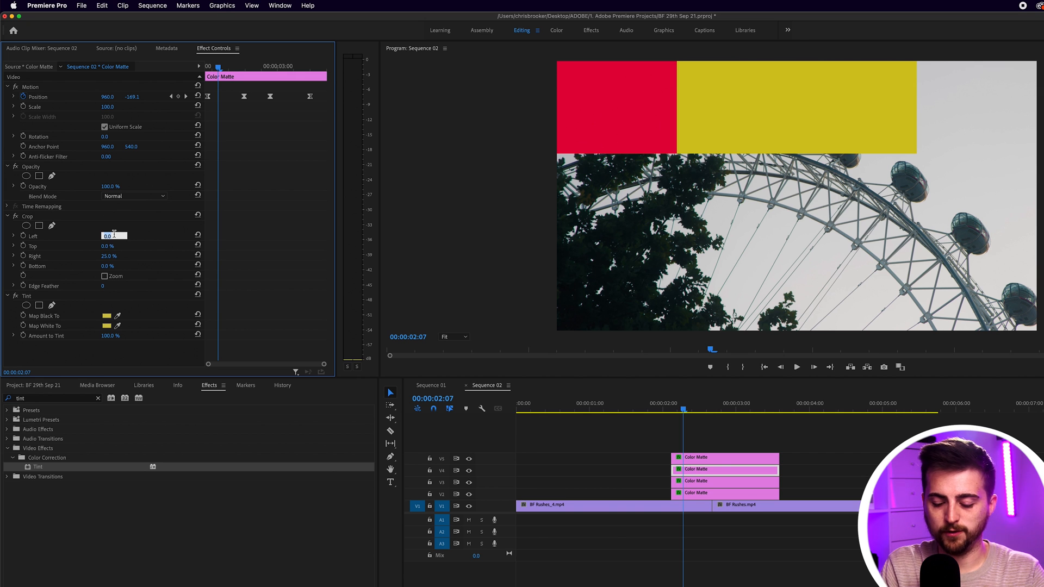
# - Set Crop Left 50% on the yellow matte and 75% on the red matte
pyautogui.write('50.0')
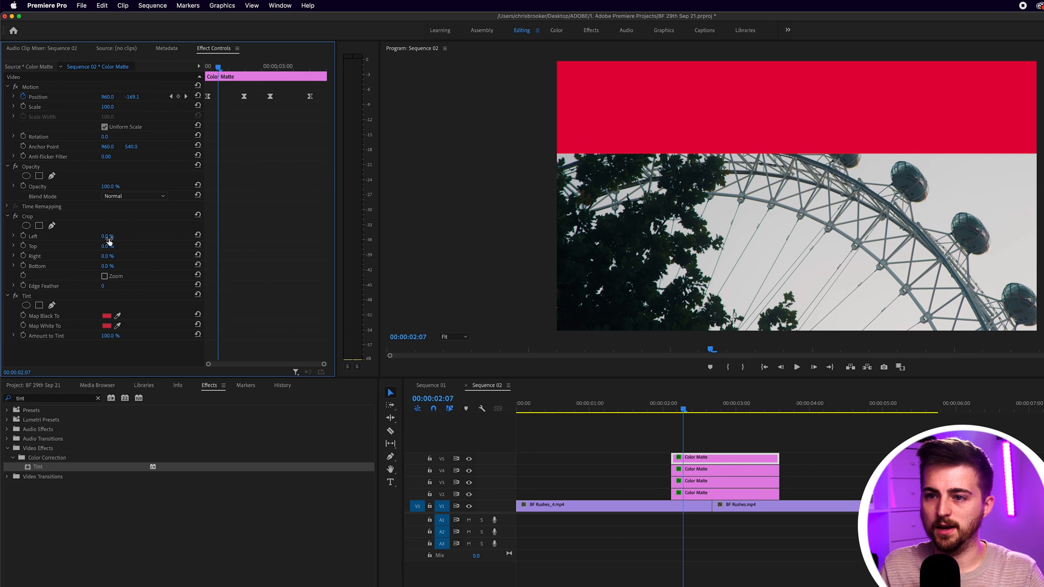
pyautogui.moveTo(107, 236); pyautogui.dragTo(116, 236)
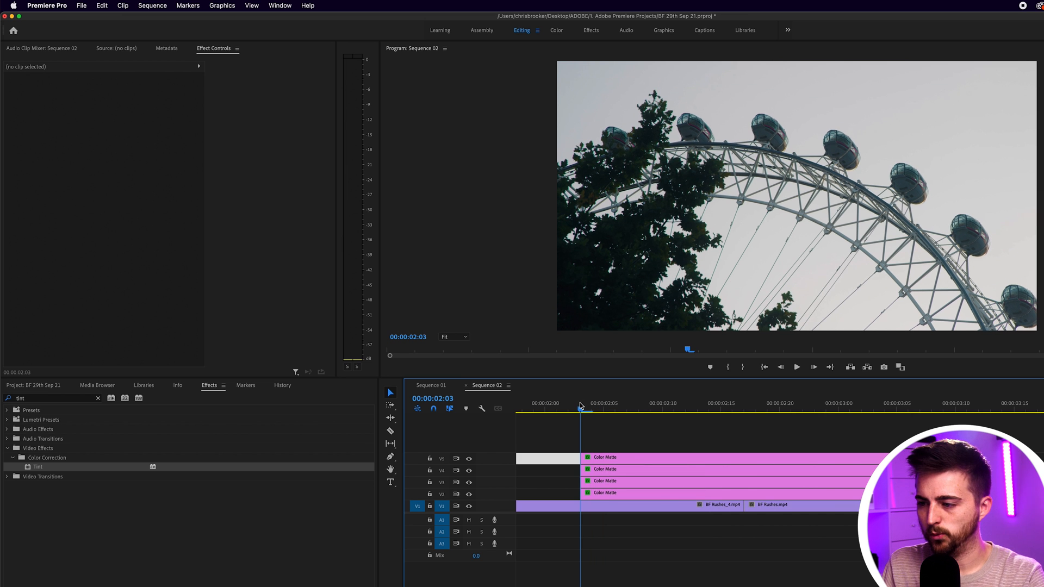
# - Offset the matte clips a few frames apart and play back the staggered bar drop
pyautogui.click(603, 492)
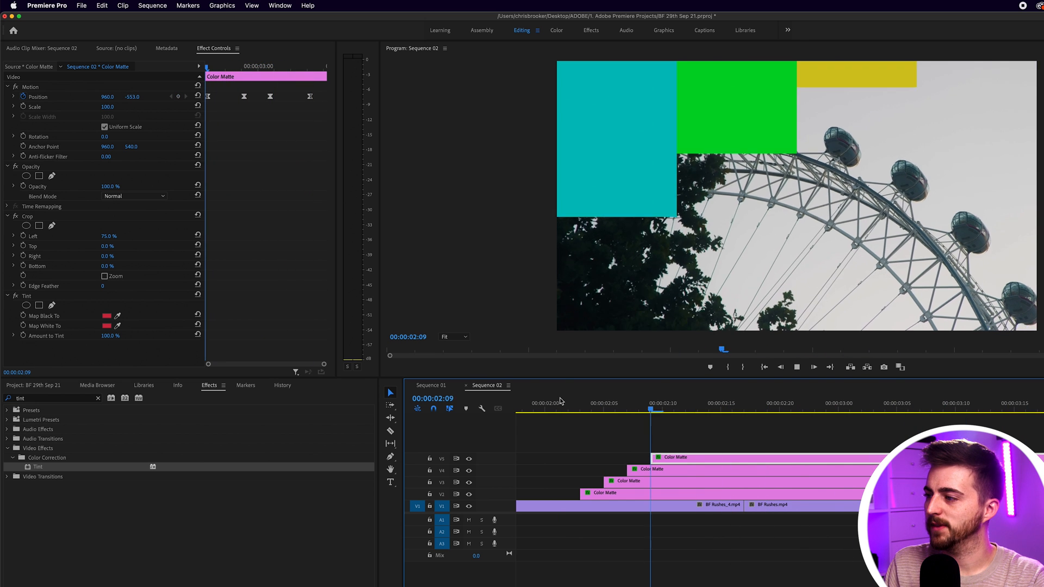
pyautogui.click(709, 402)
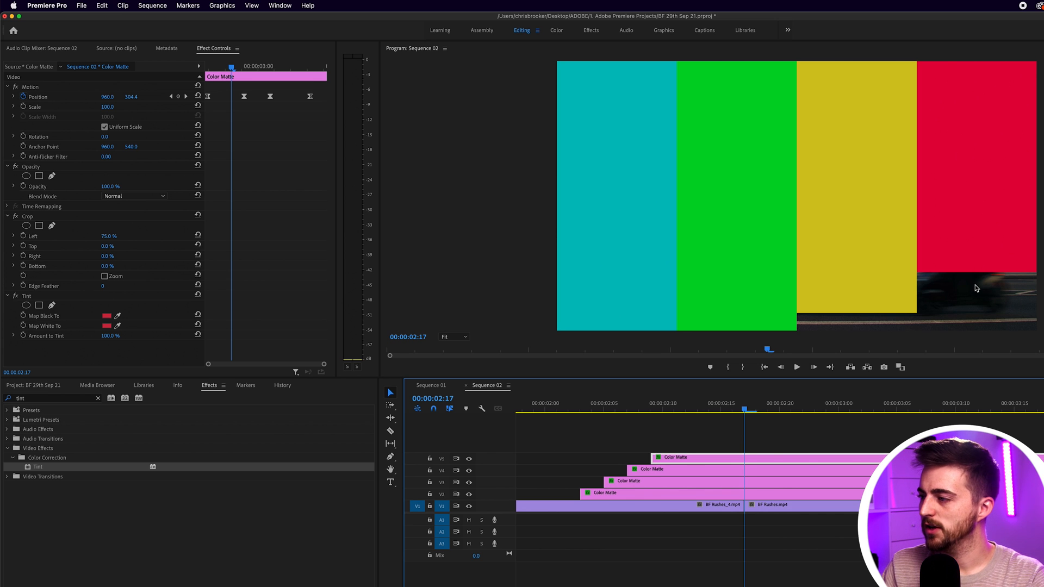
pyautogui.click(805, 403)
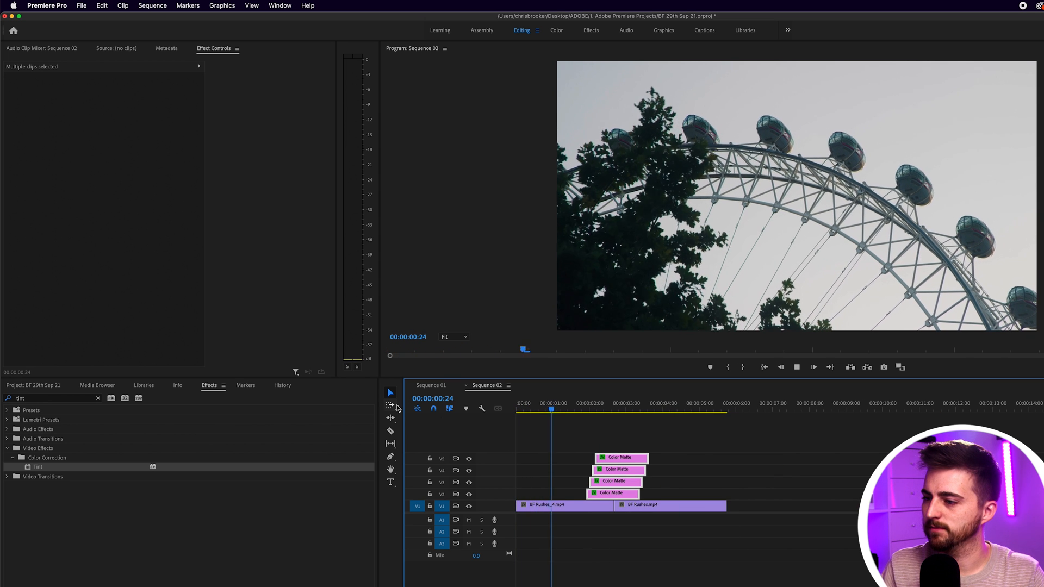
pyautogui.click(624, 402)
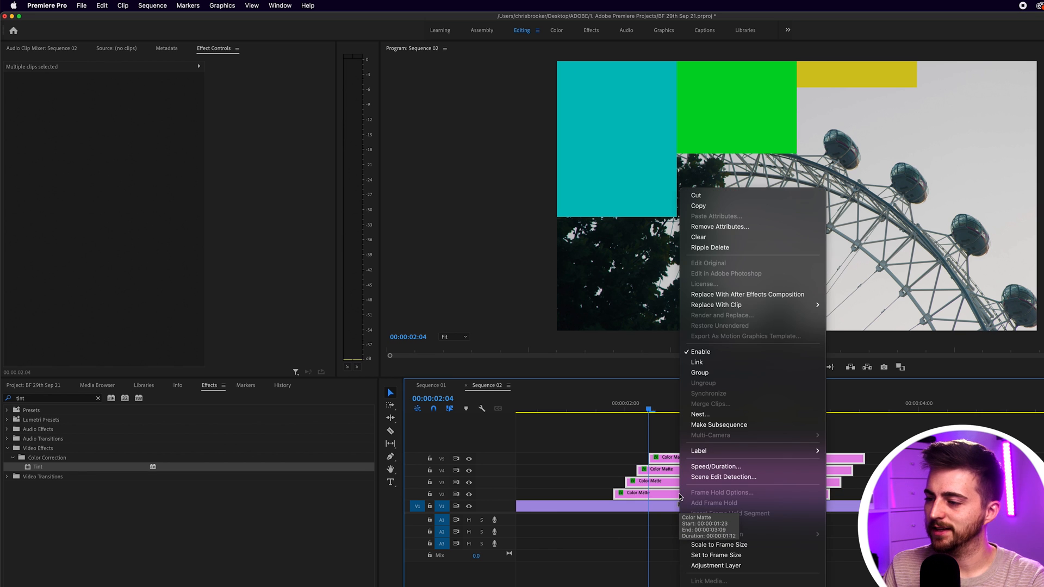
# - Nest the four selected colour bar clips into one sequence named Transition
pyautogui.click(699, 415)
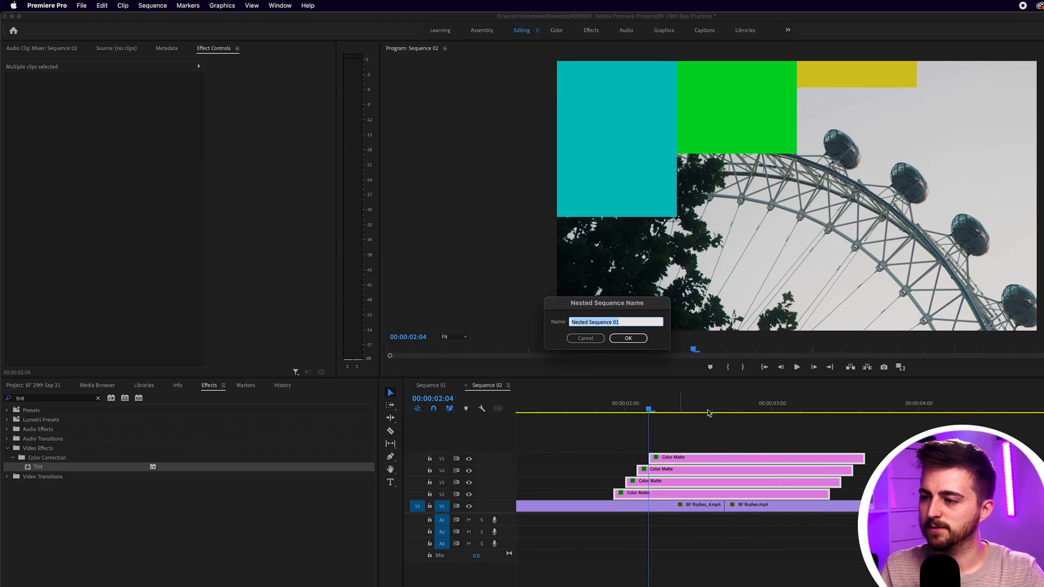
pyautogui.write('Transiti')
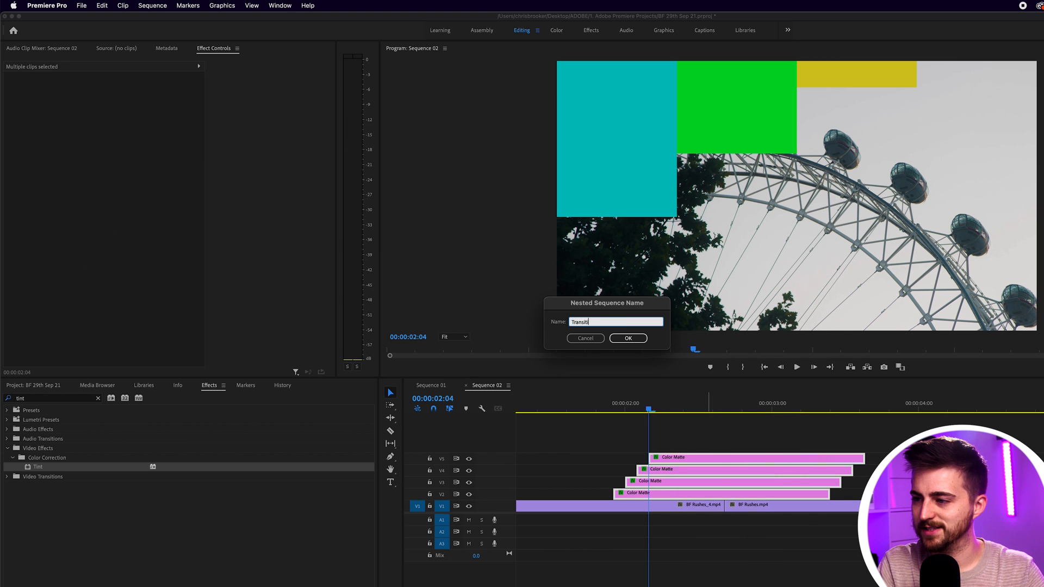
pyautogui.click(627, 338)
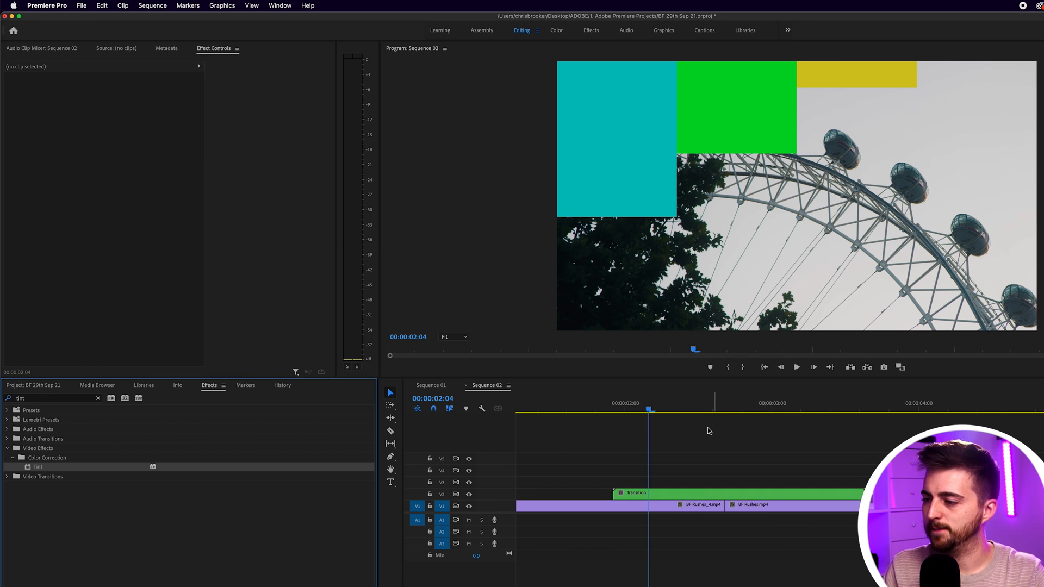
# - Alt-drag copies of the Transition nest over both cuts between the BF Rushes clips and play back
pyautogui.click(720, 402)
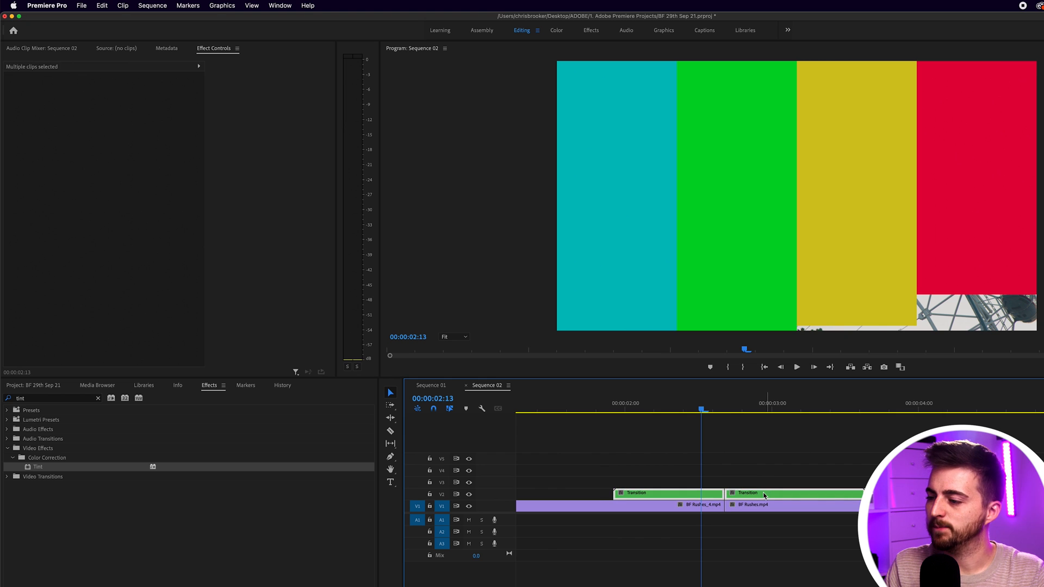
pyautogui.click(562, 504)
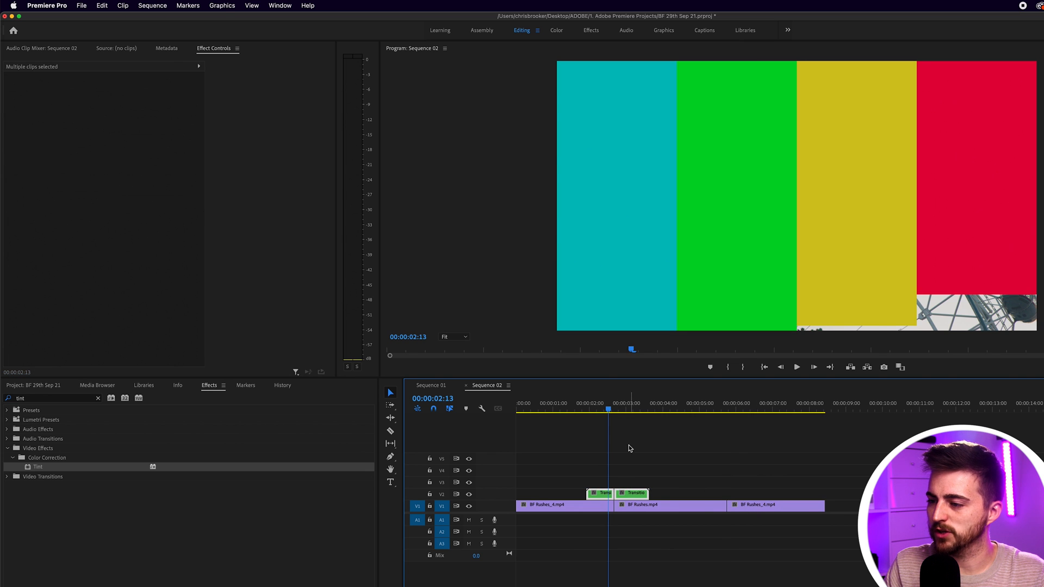
pyautogui.click(736, 403)
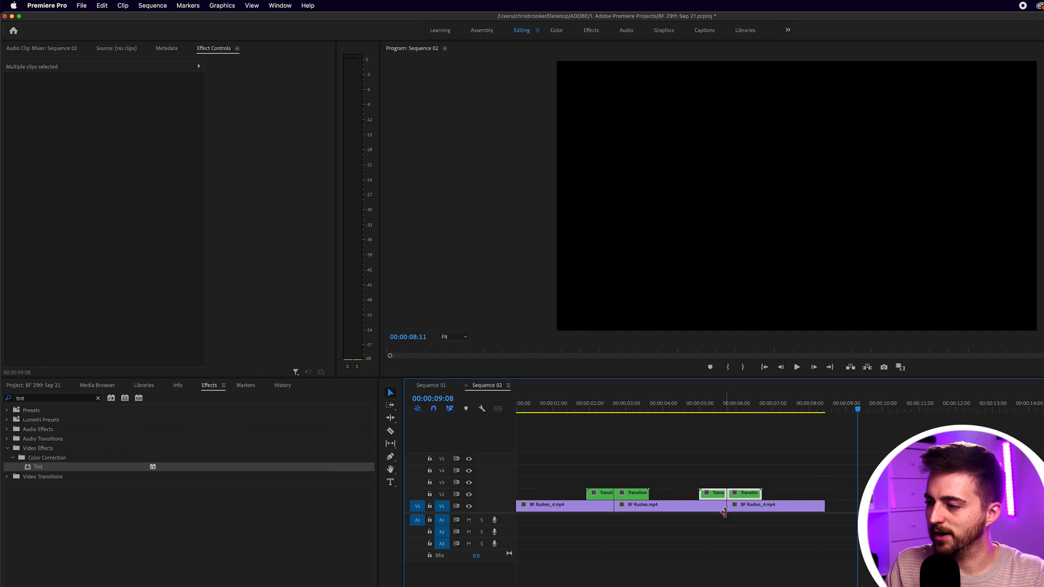
pyautogui.click(717, 405)
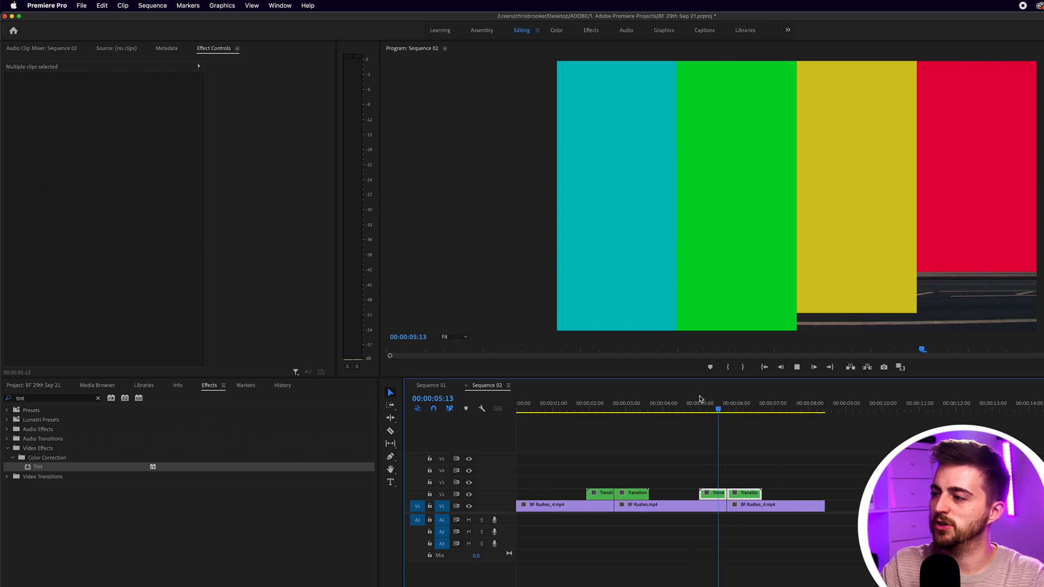